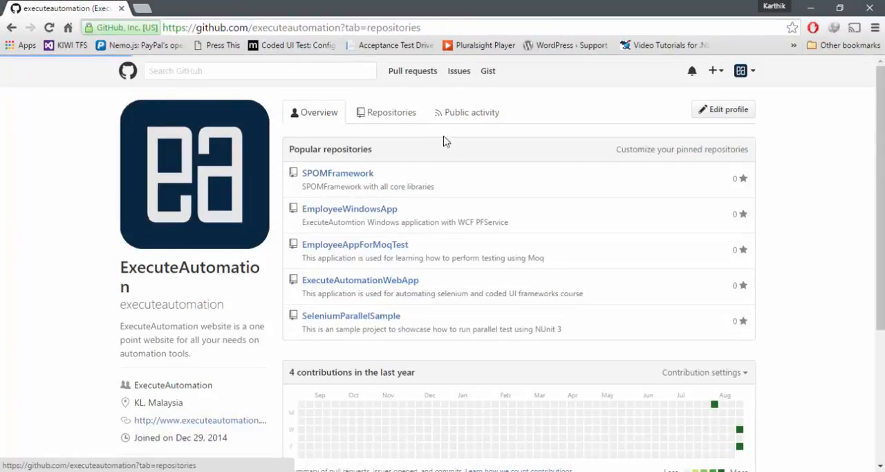
- Show the executeautomation repositories list and scroll down to the last entry, SPOMFramework
left_click(392, 112)
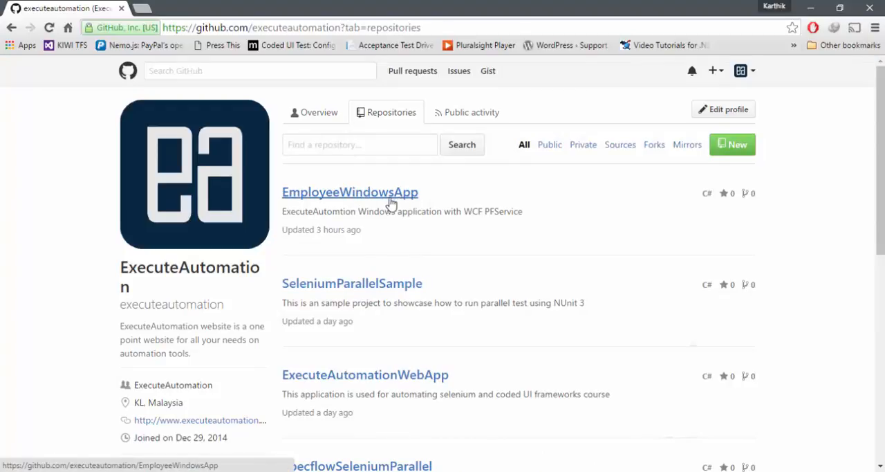
mouse_move(282, 379)
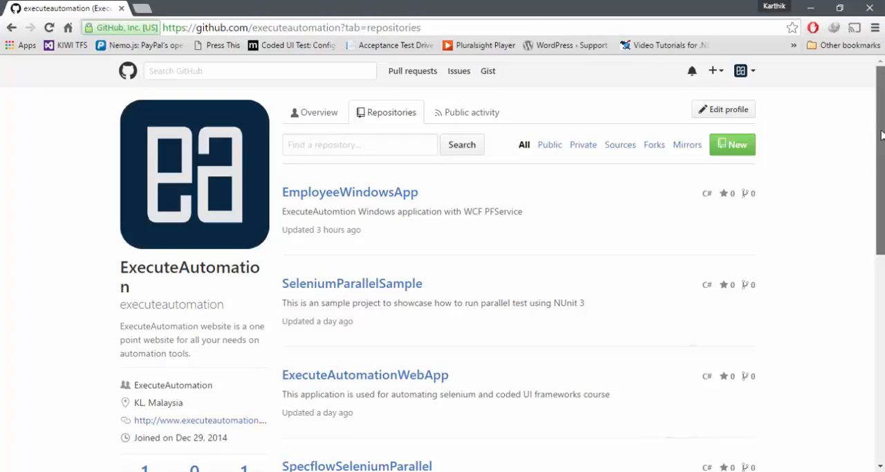
scroll("down", 3)
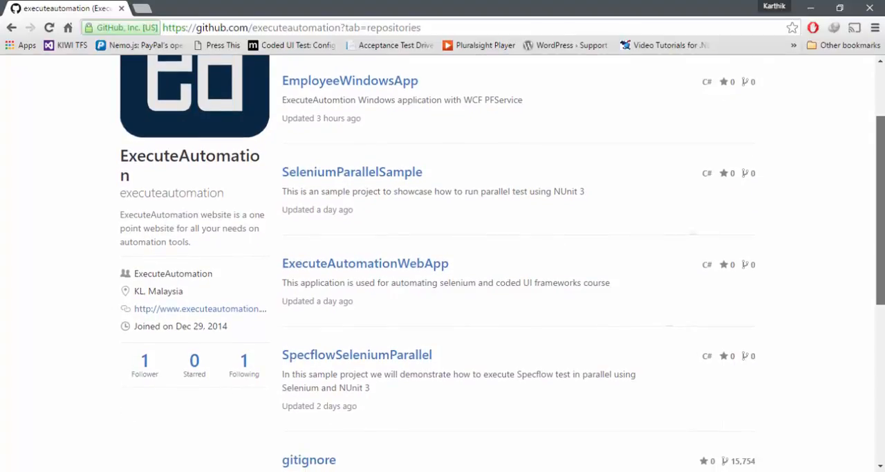
scroll("down", 3)
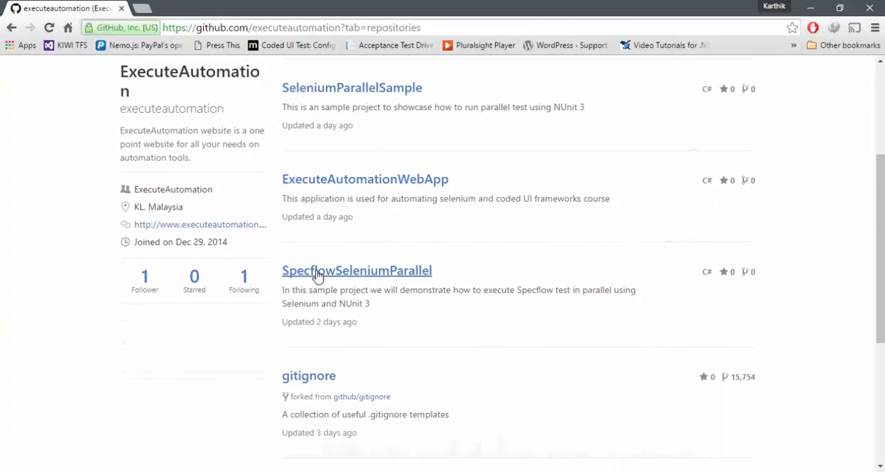
mouse_move(403, 280)
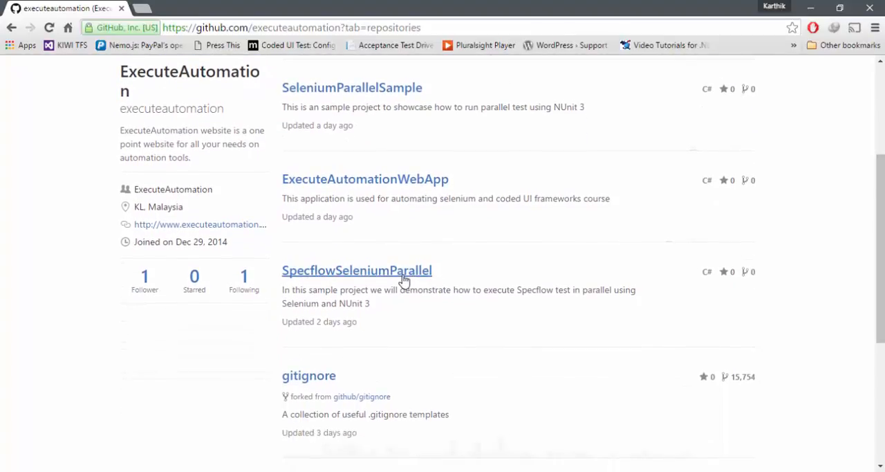
scroll("down", 3)
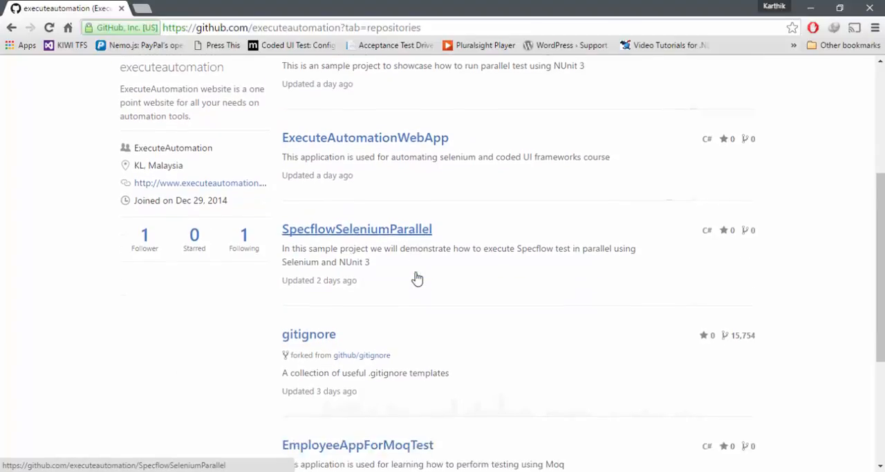
scroll("down", 3)
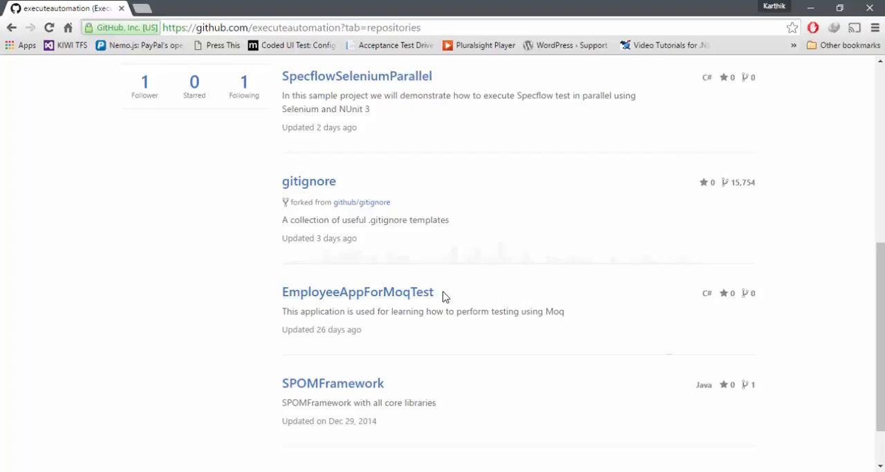
scroll("down", 3)
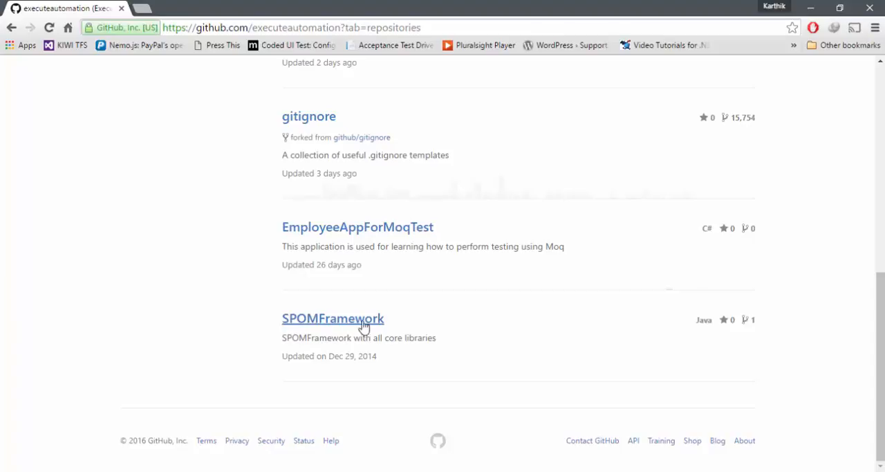
mouse_move(392, 325)
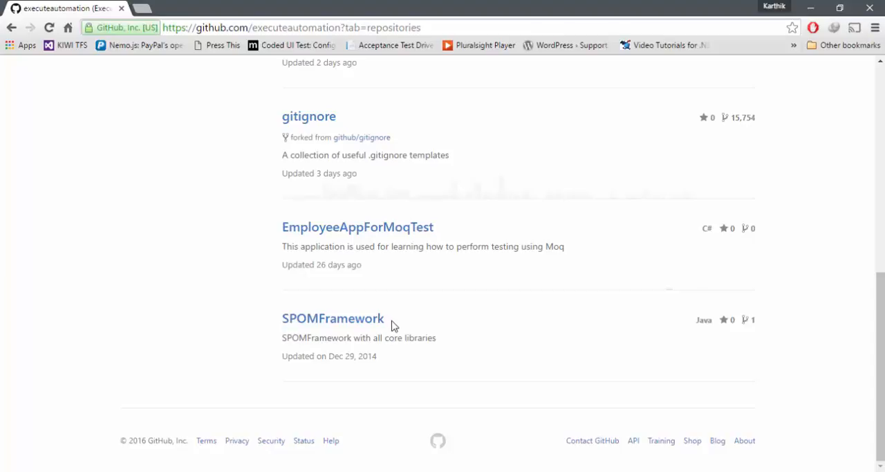
mouse_move(873, 436)
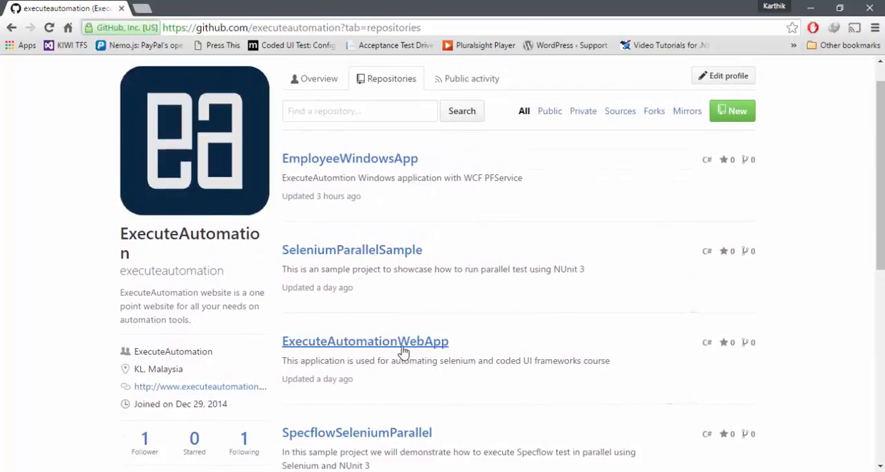
- Open ExecuteAutomationWebApp and read its README down to Troubleshooting and More articles
left_click(365, 340)
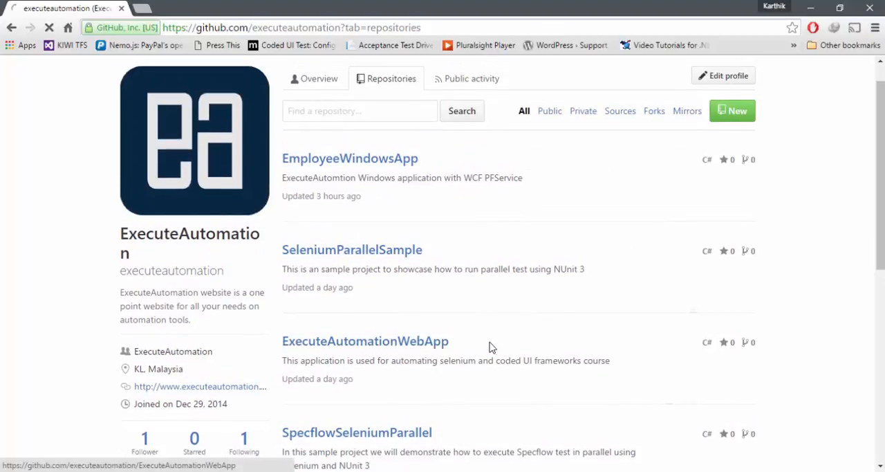
left_click(365, 340)
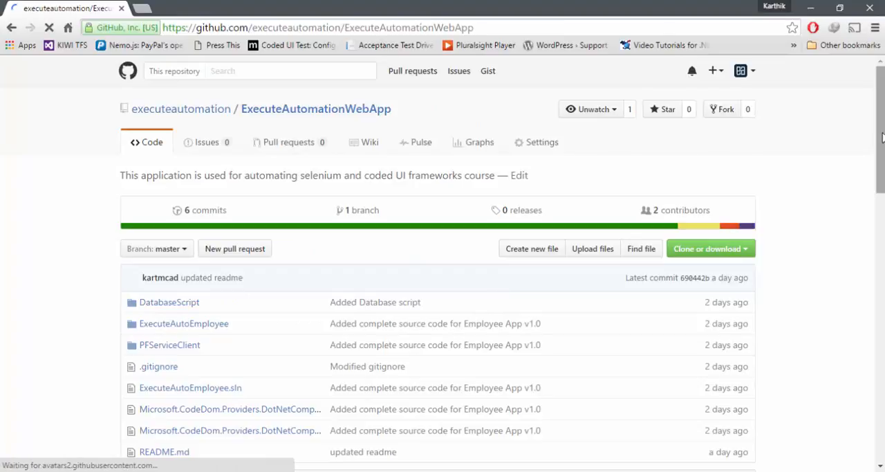
scroll("down", 3)
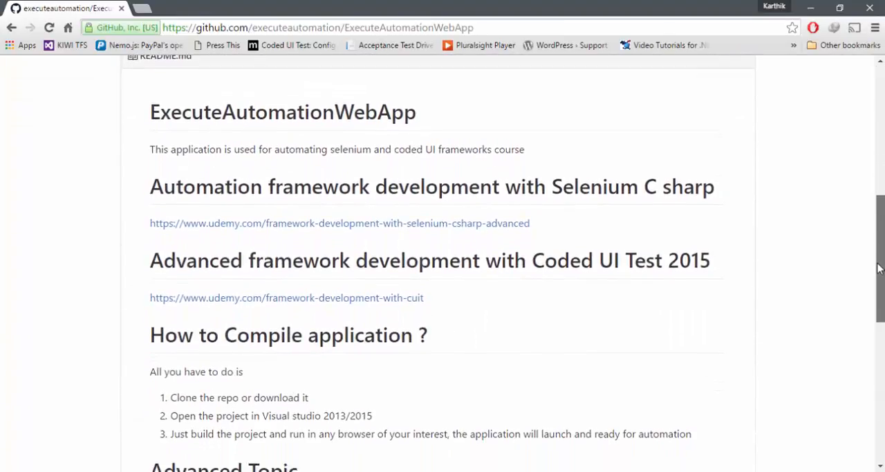
scroll("up", 3)
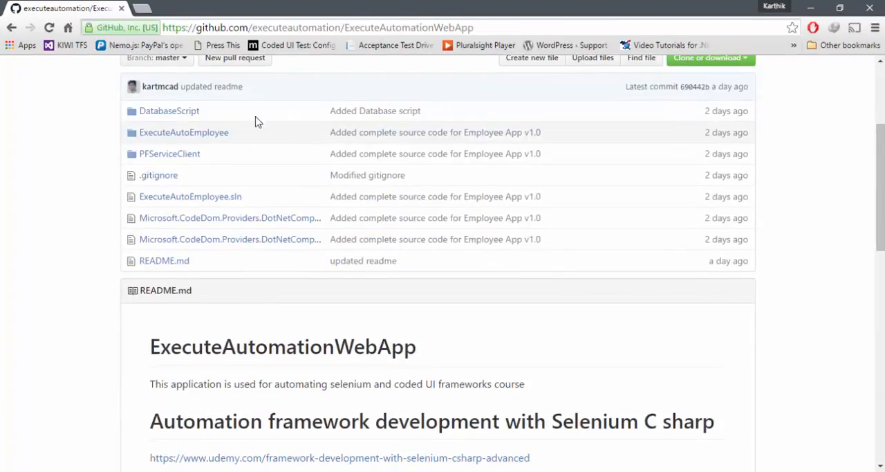
mouse_move(184, 132)
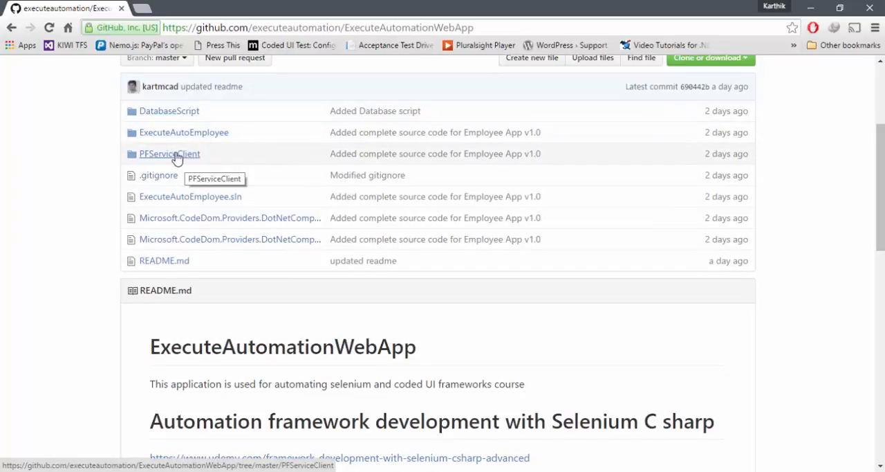
mouse_move(781, 201)
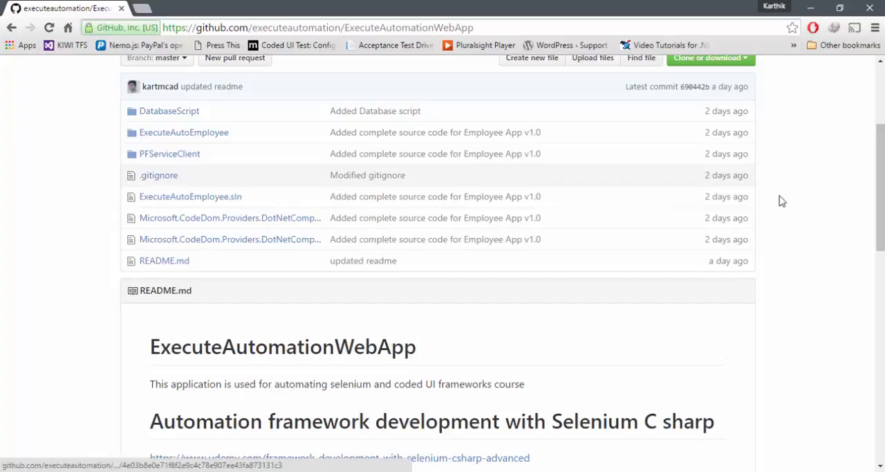
scroll("down", 3)
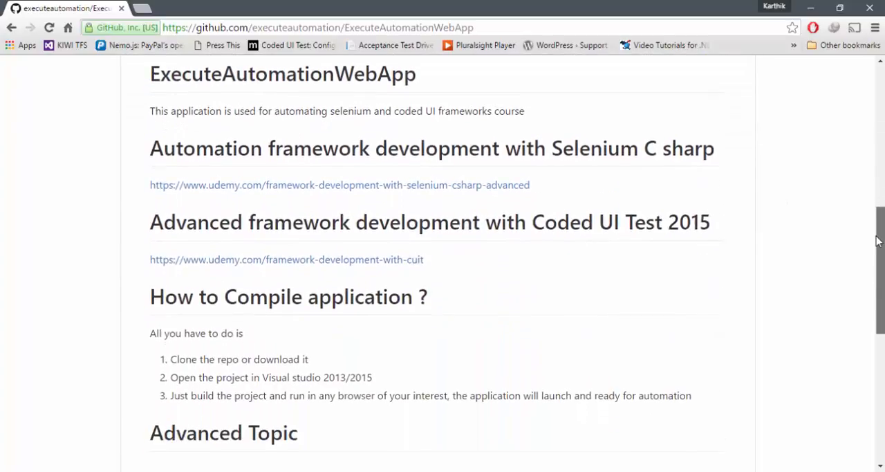
scroll("down", 3)
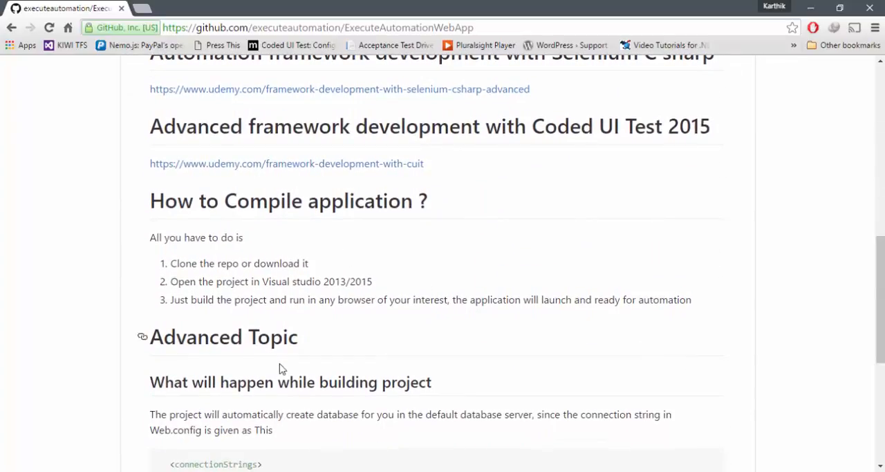
scroll("down", 3)
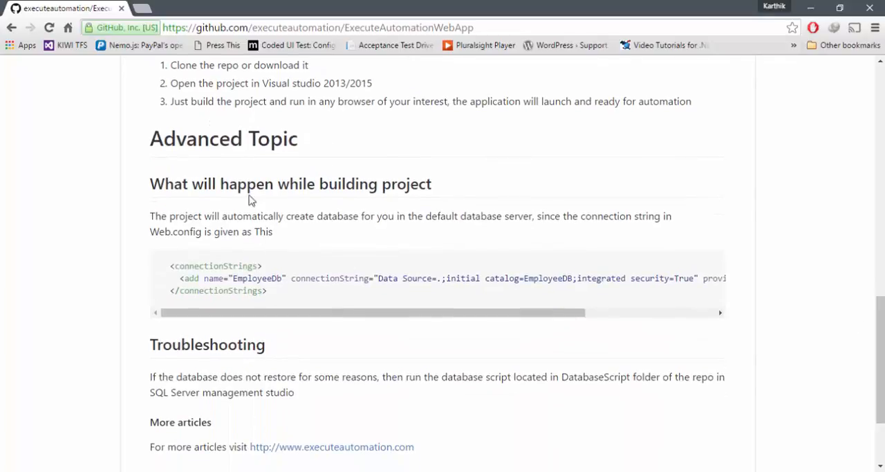
scroll("down", 3)
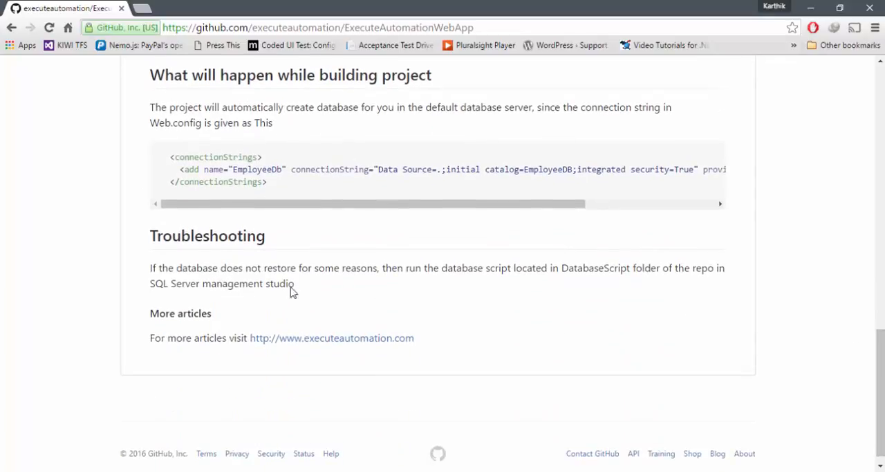
mouse_move(343, 345)
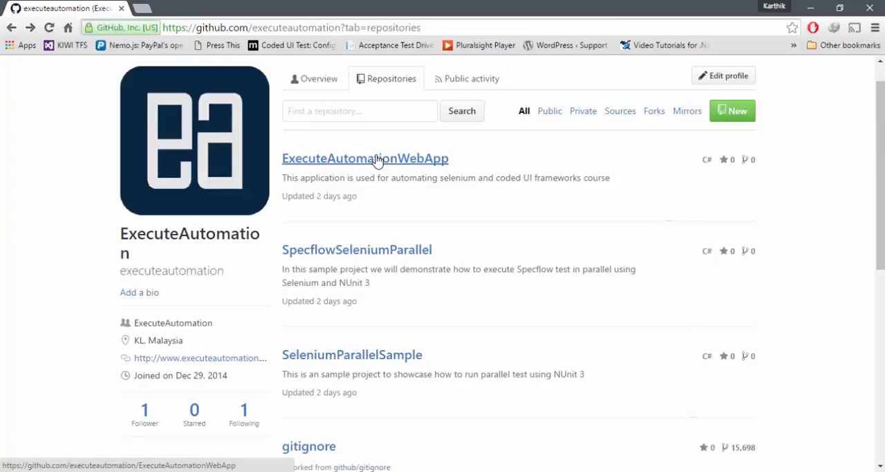
- Reopen ExecuteAutomationWebApp from the repositories list and scroll down to its README
left_click(365, 159)
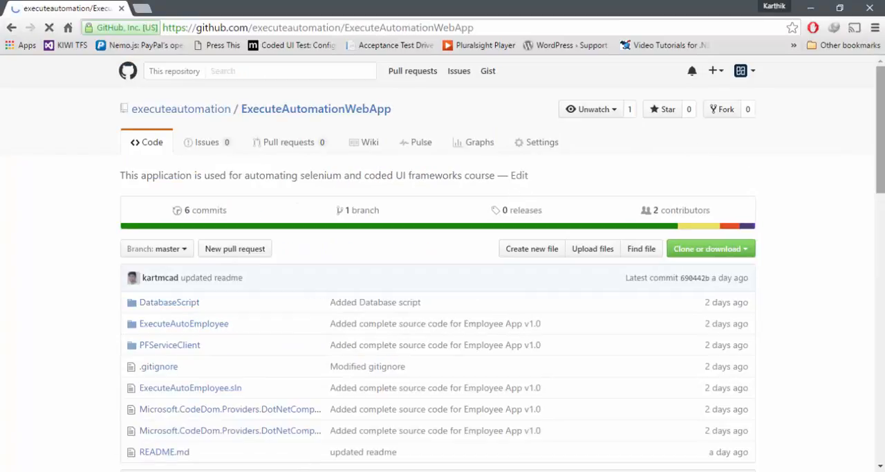
scroll("down", 3)
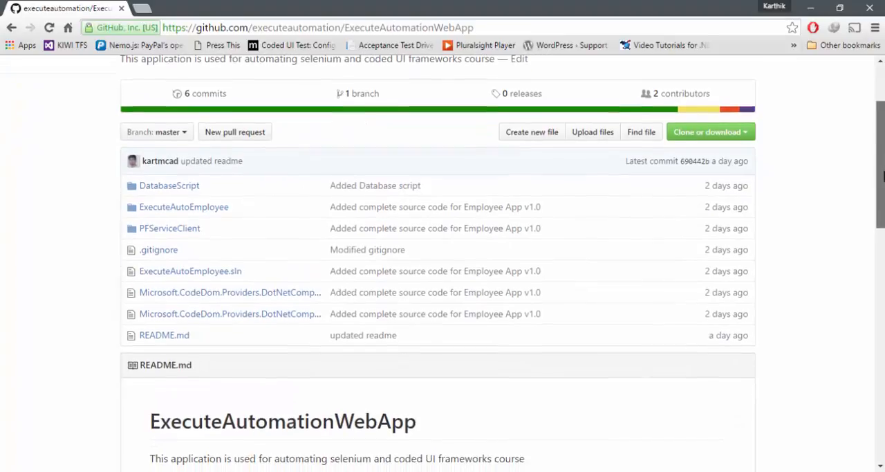
scroll("down", 3)
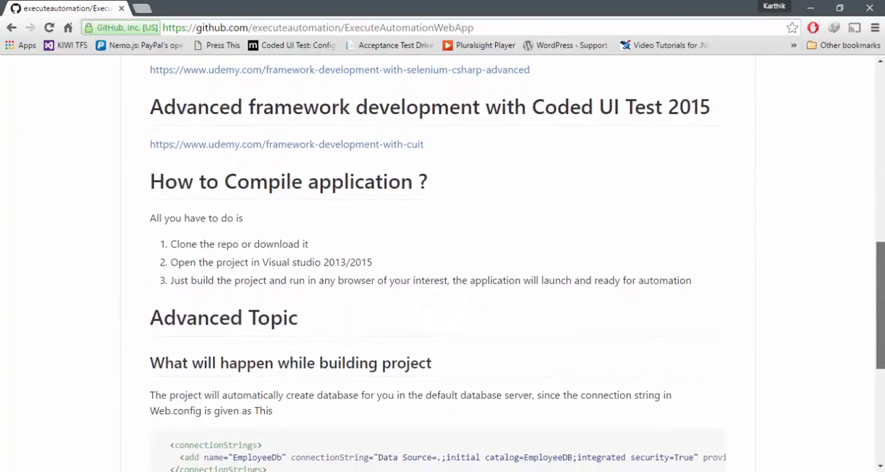
scroll("down", 3)
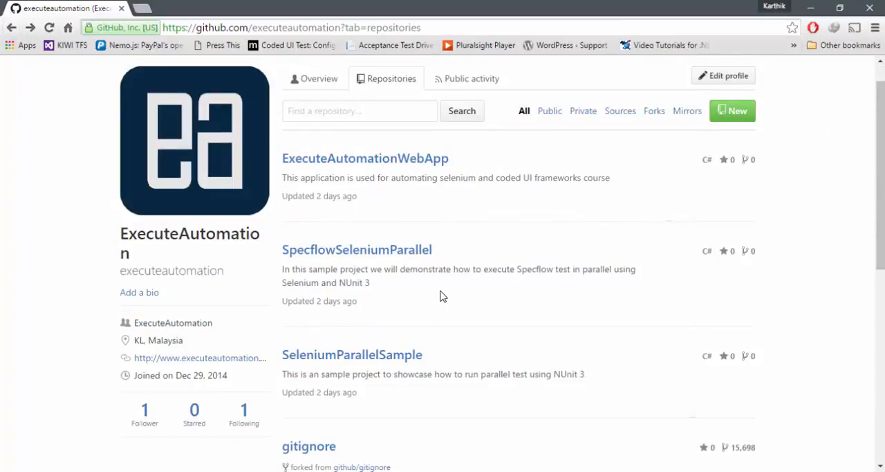
mouse_move(845, 166)
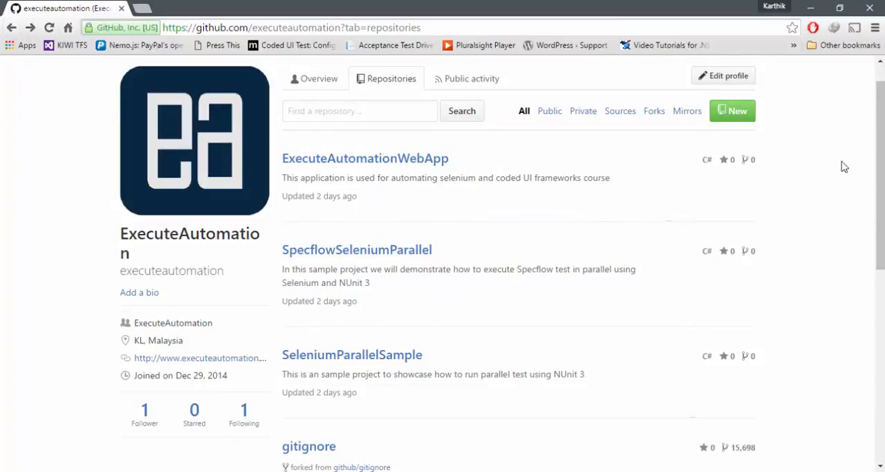
scroll("down", 3)
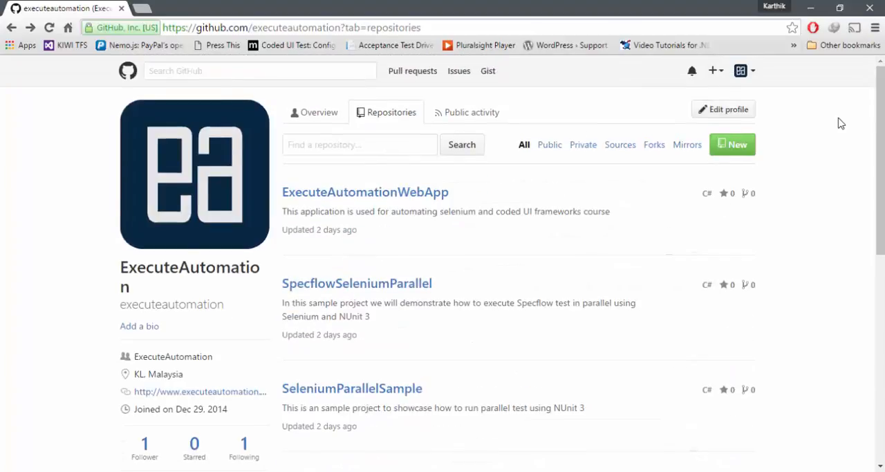
scroll("down", 3)
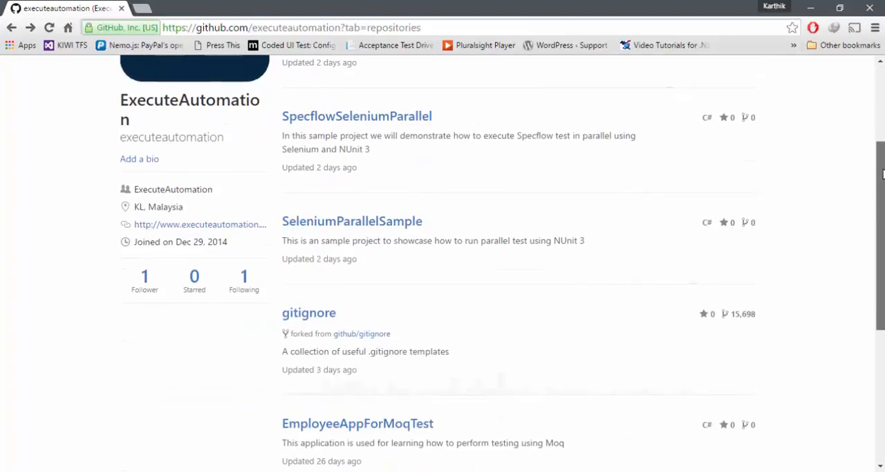
scroll("down", 3)
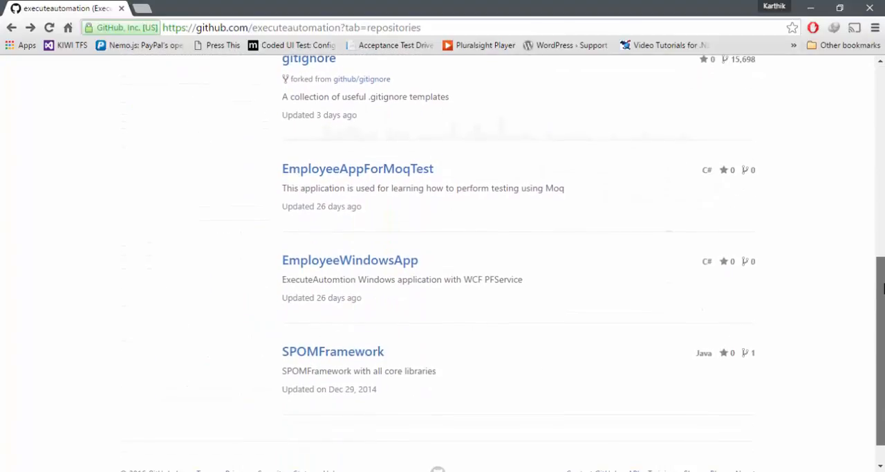
scroll("down", 3)
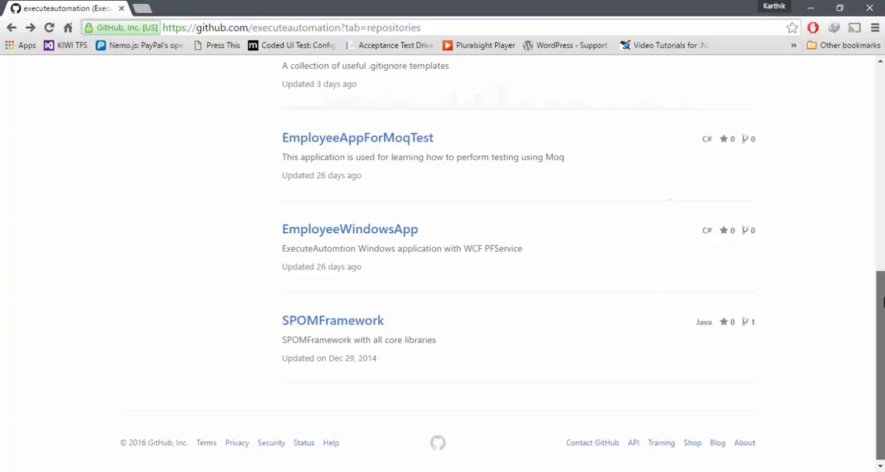